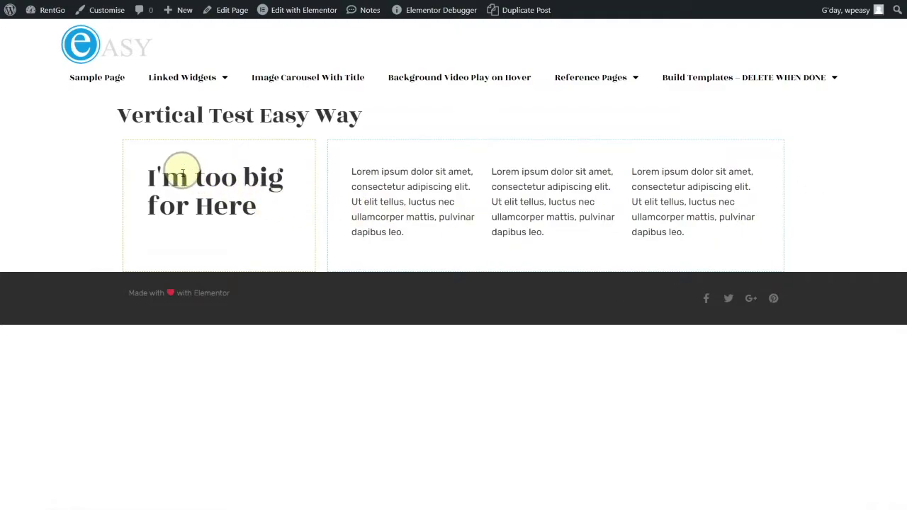
mouse_move(344, 220)
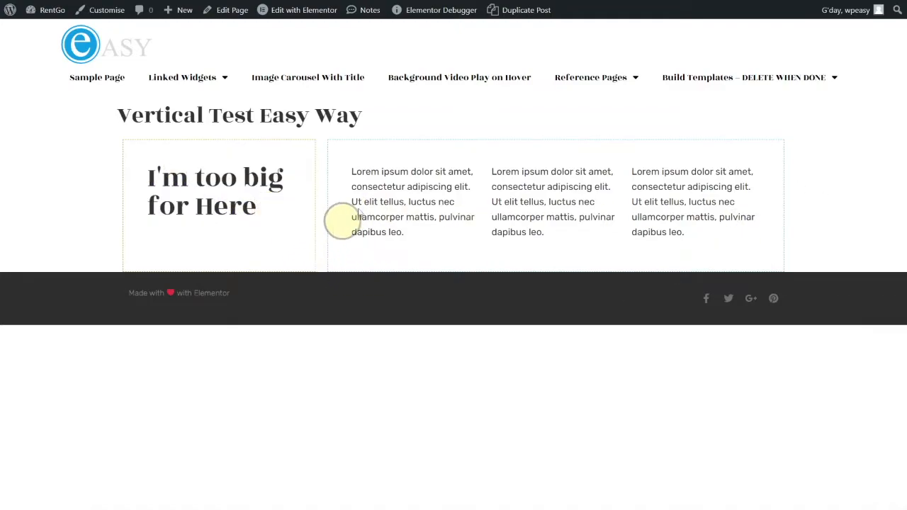
mouse_move(371, 158)
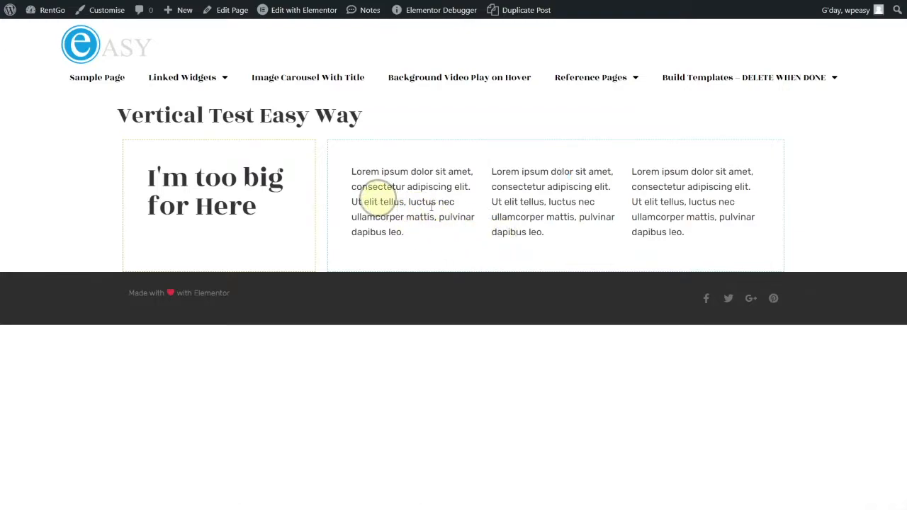
mouse_move(621, 222)
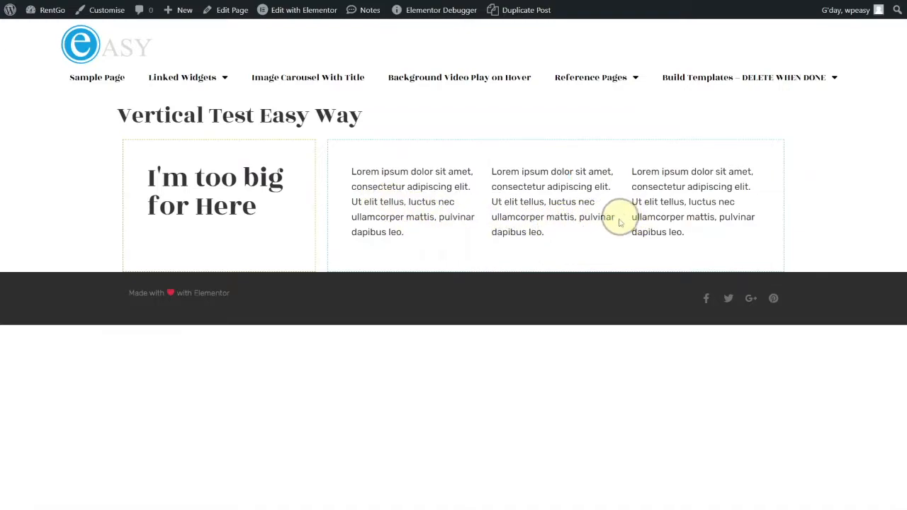
mouse_move(262, 170)
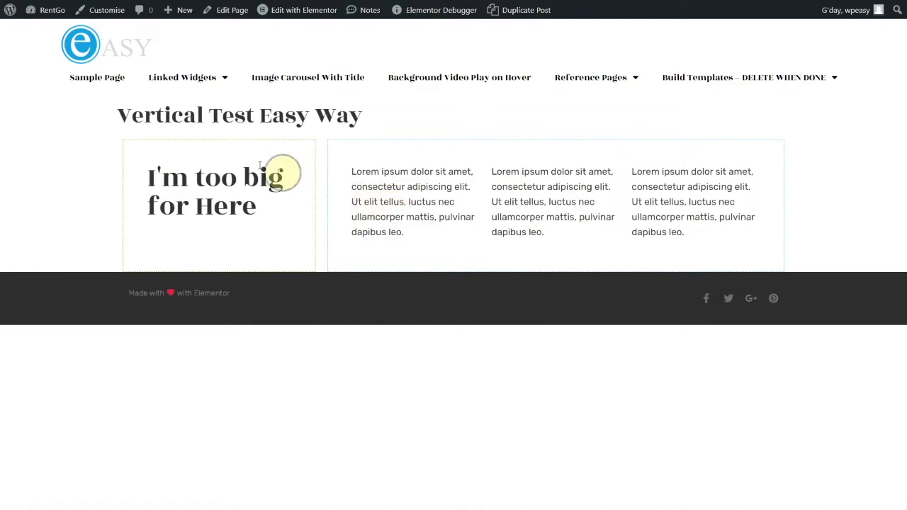
mouse_move(748, 158)
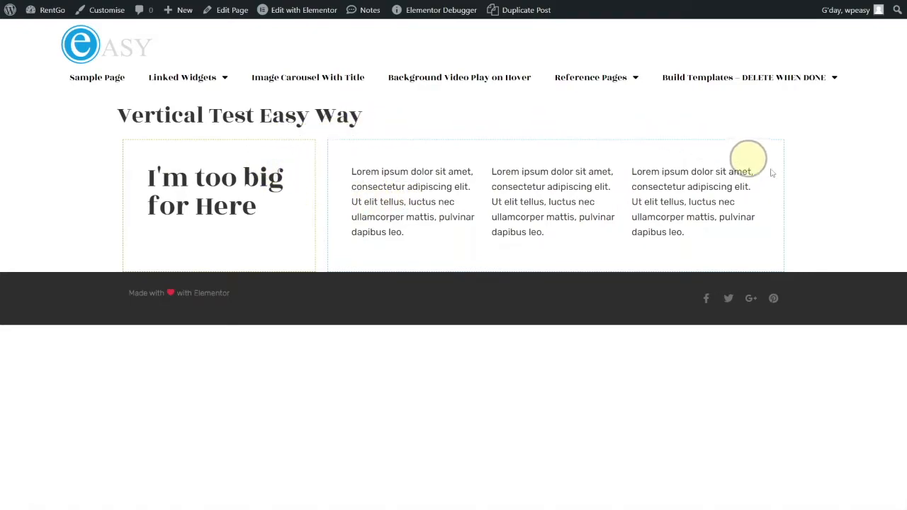
mouse_move(134, 142)
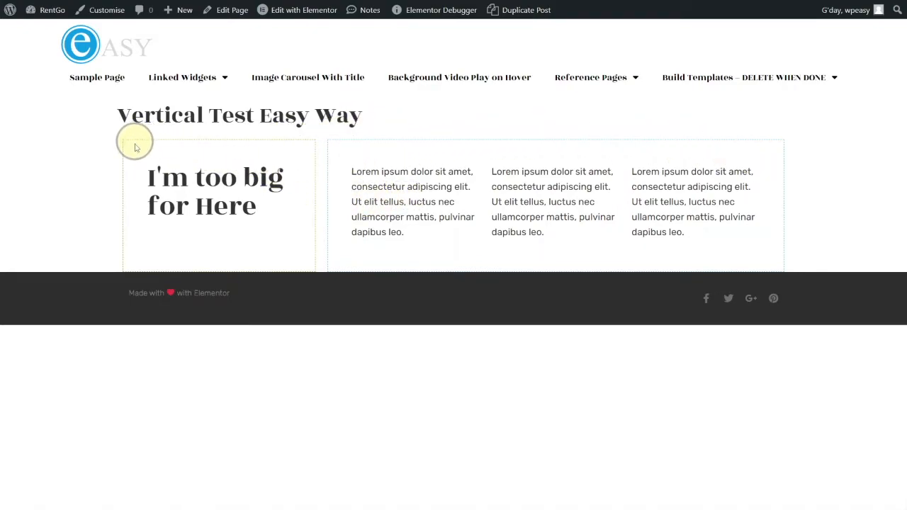
mouse_move(334, 147)
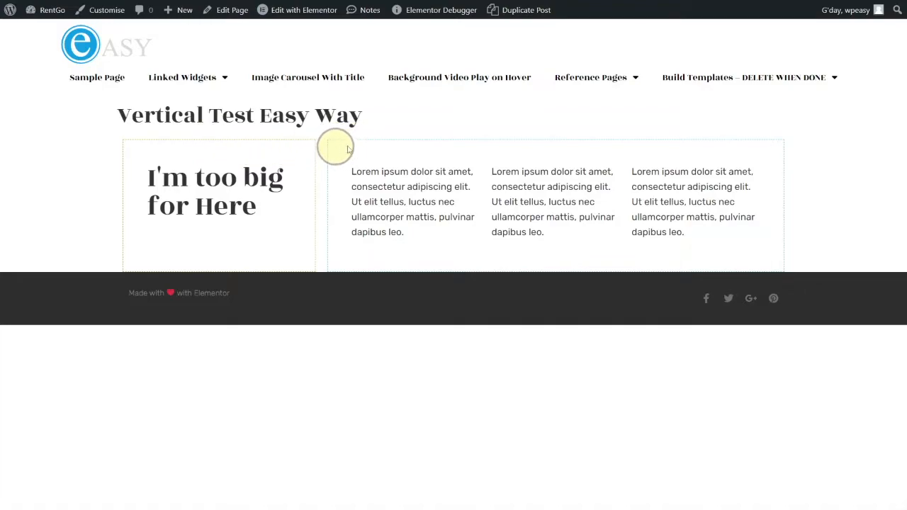
mouse_move(796, 177)
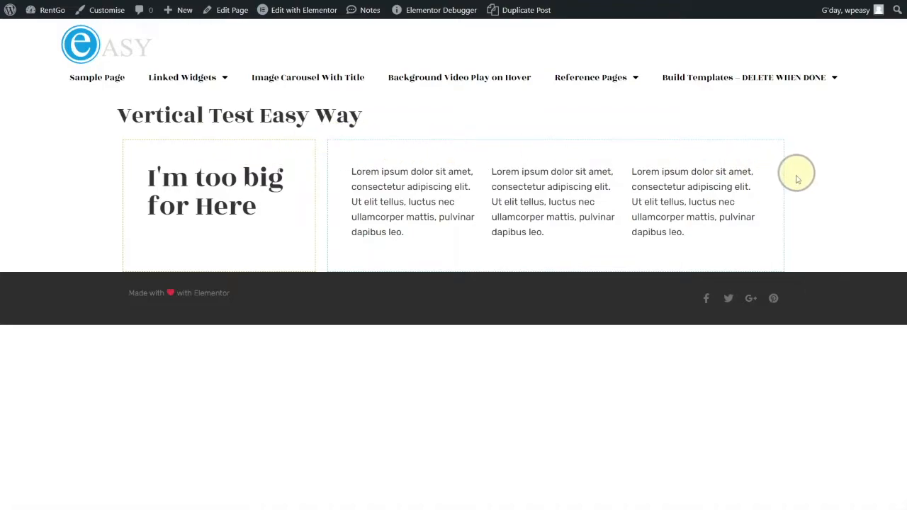
mouse_move(368, 172)
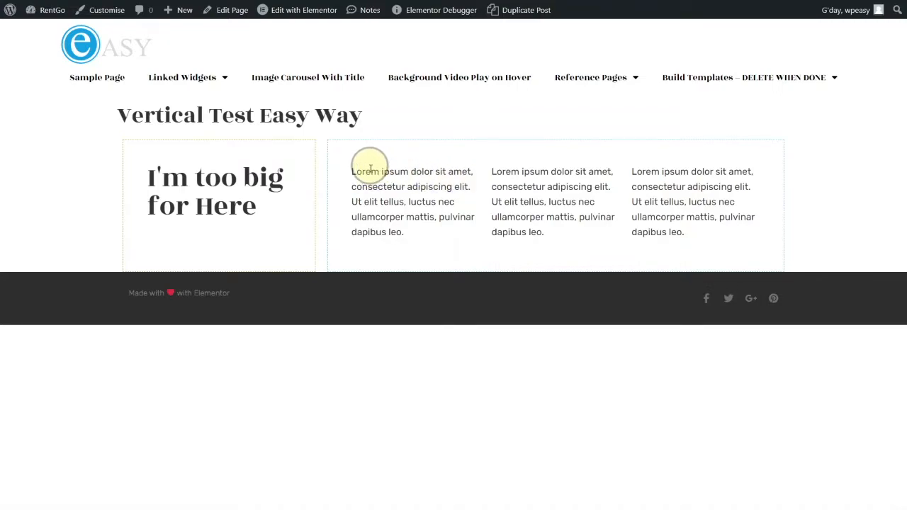
mouse_move(210, 159)
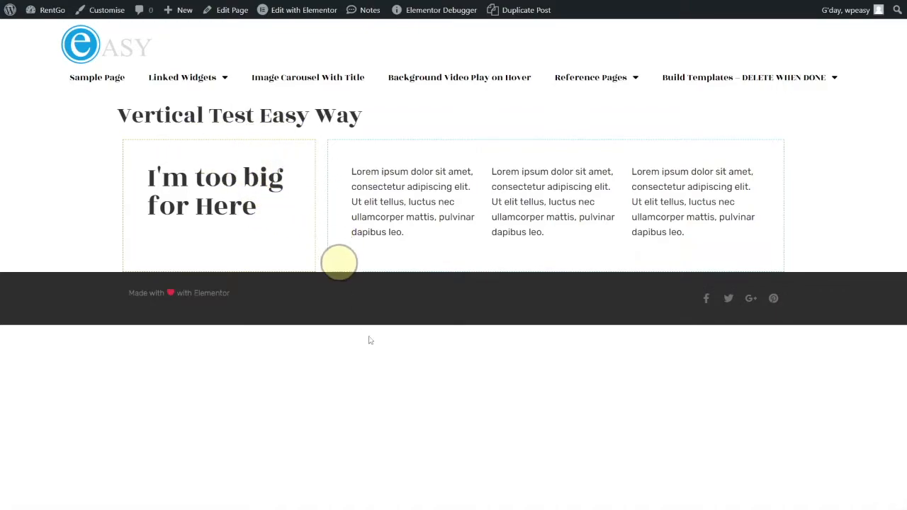
mouse_move(373, 379)
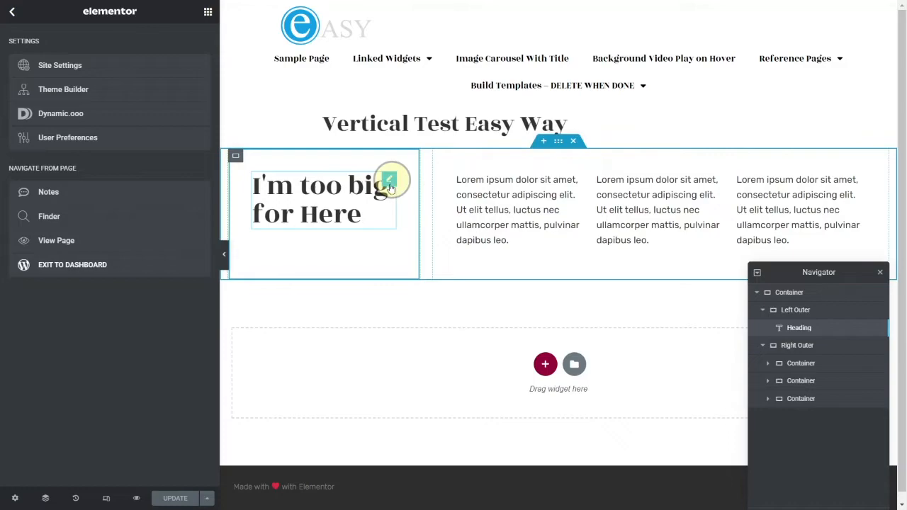
- Edit the heading, view its tablet media-query Custom CSS under Advanced, and update the page
click(392, 179)
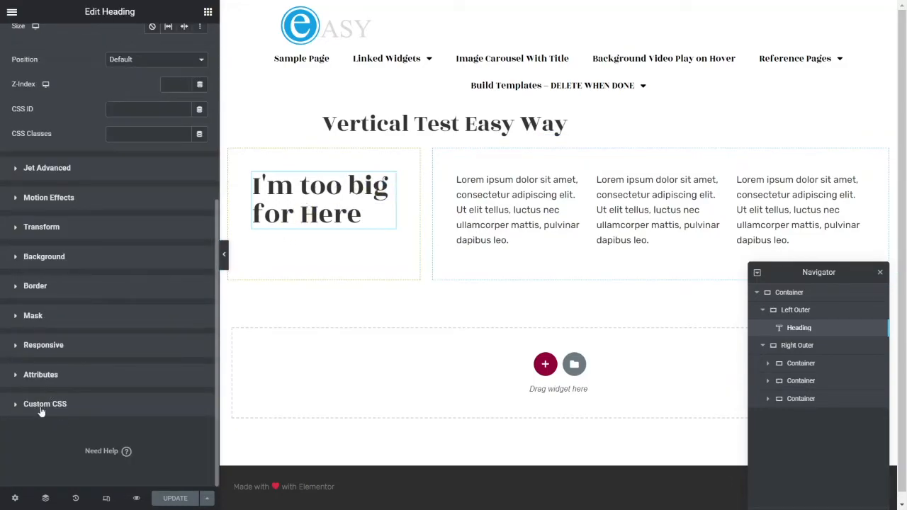
click(44, 404)
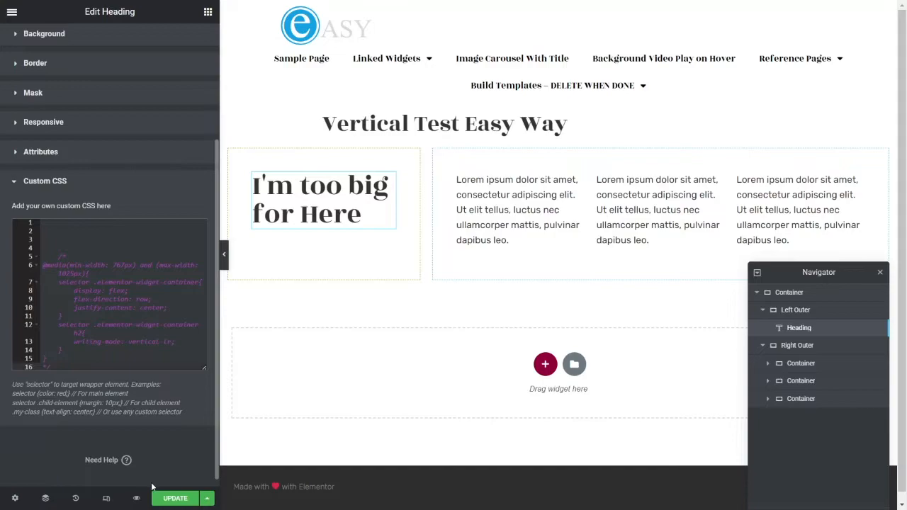
click(319, 199)
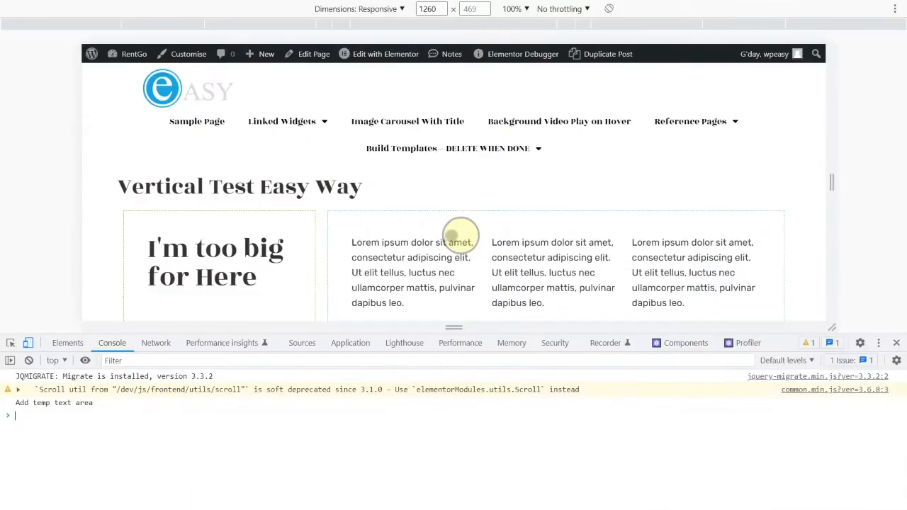
- Resize the responsive preview back and forth, settling at 772 px wide
click(28, 360)
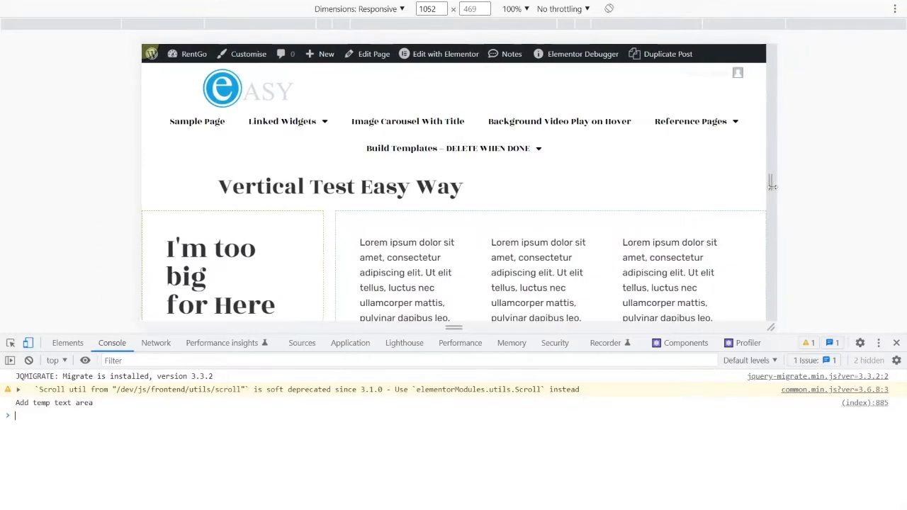
scroll(down, 3)
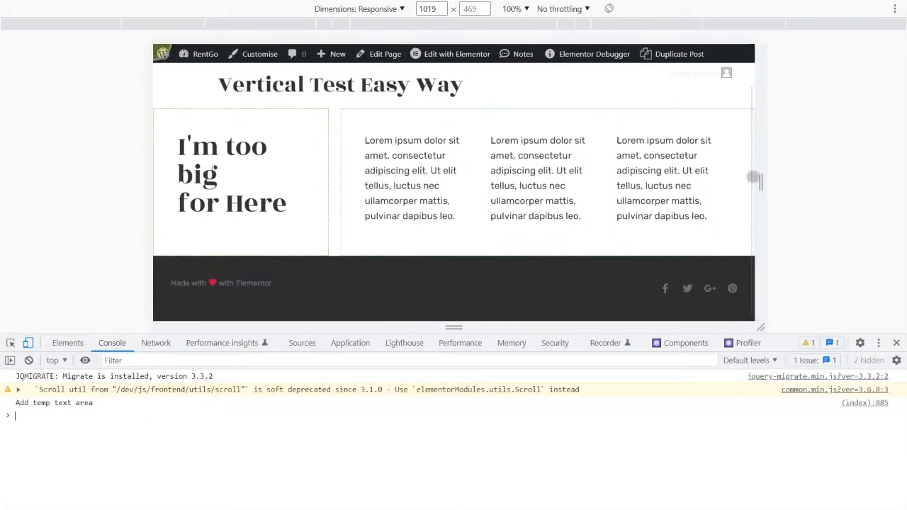
drag(755, 180, 716, 180)
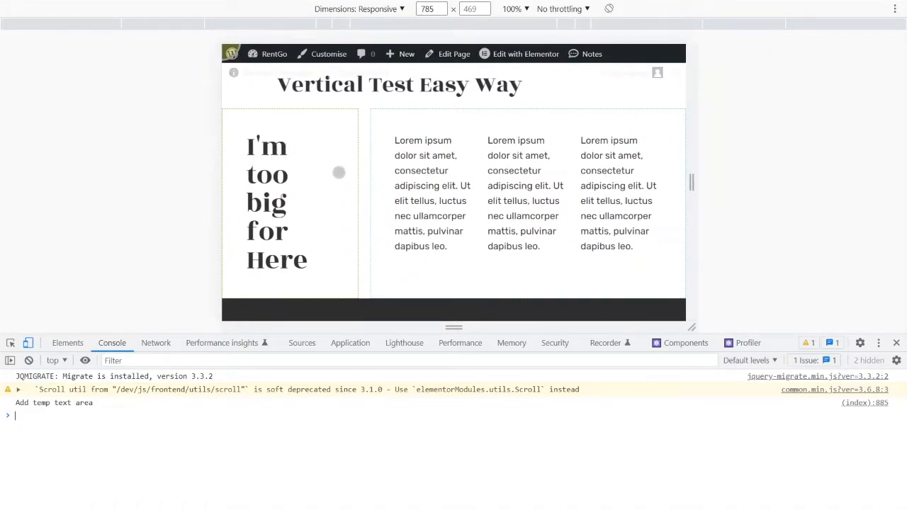
mouse_move(275, 154)
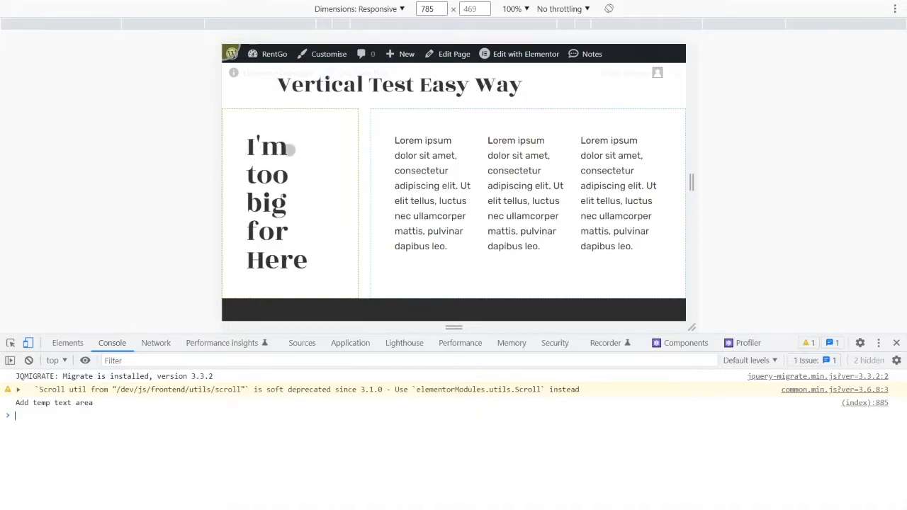
mouse_move(705, 185)
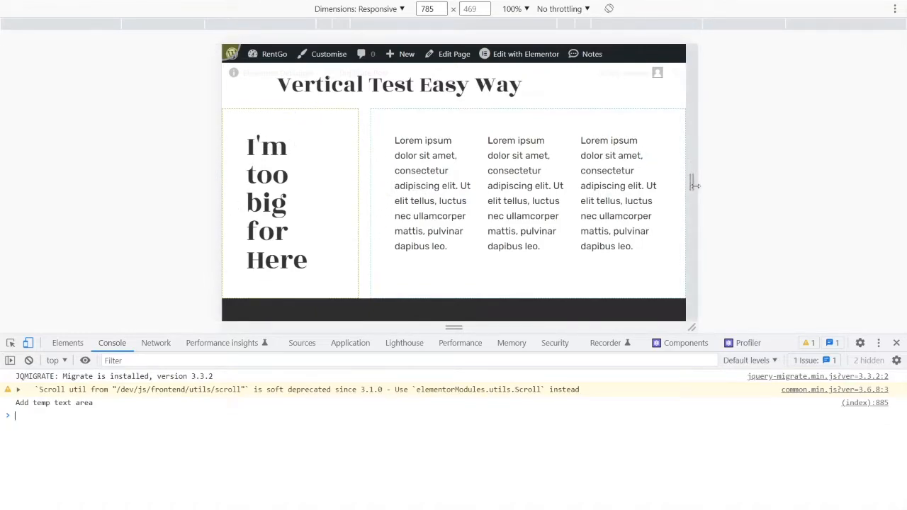
drag(693, 184, 737, 184)
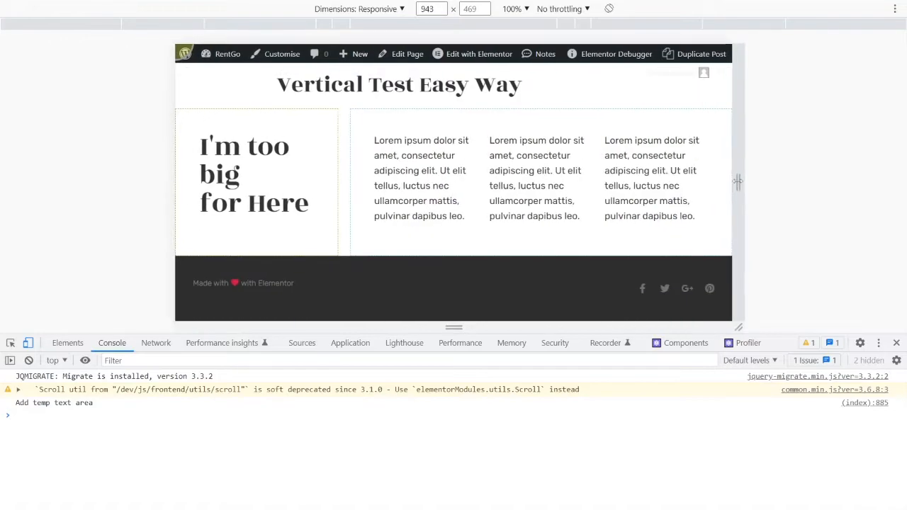
drag(737, 183, 691, 183)
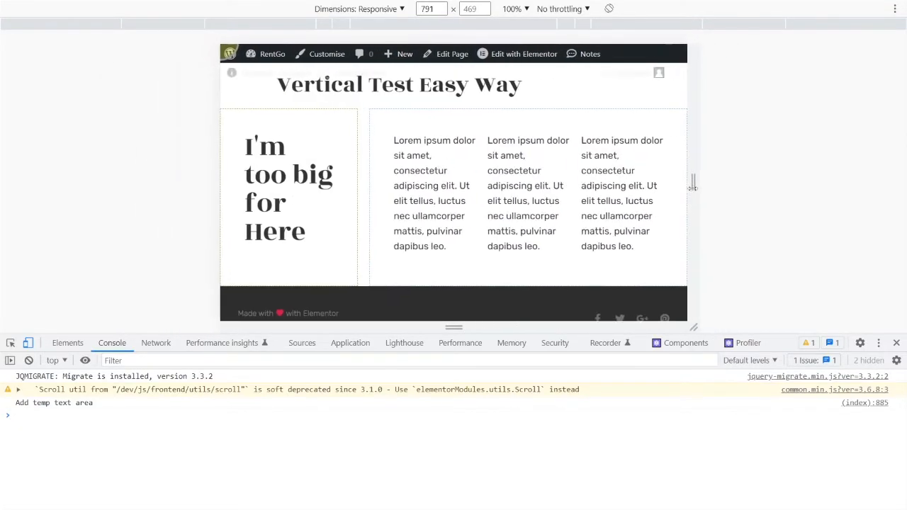
drag(693, 186, 677, 185)
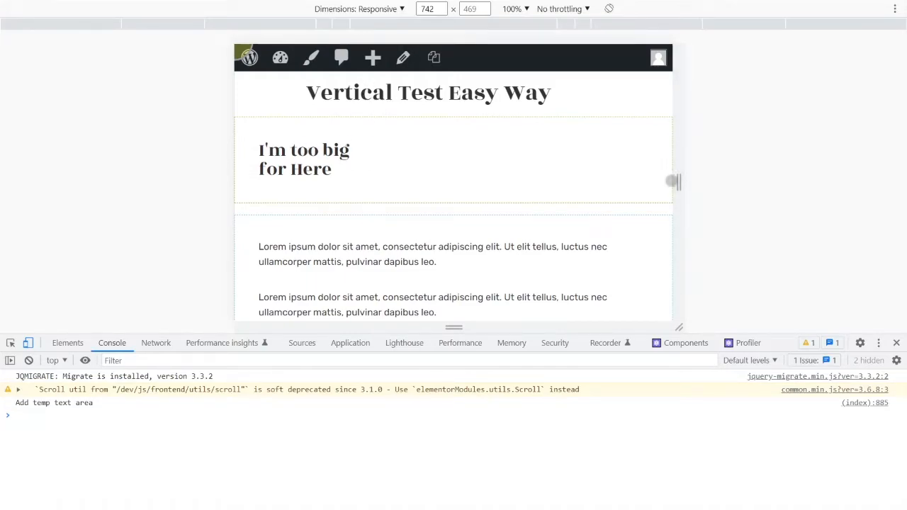
drag(674, 182, 686, 182)
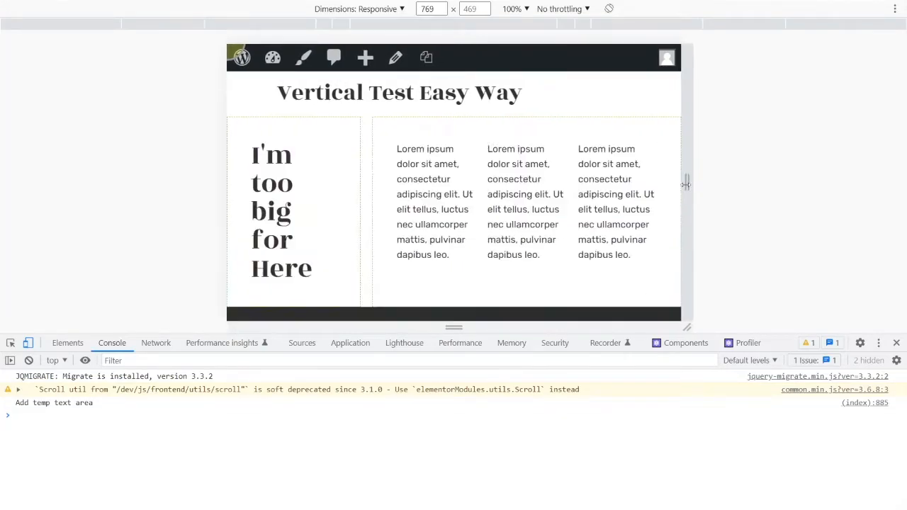
drag(686, 182, 687, 182)
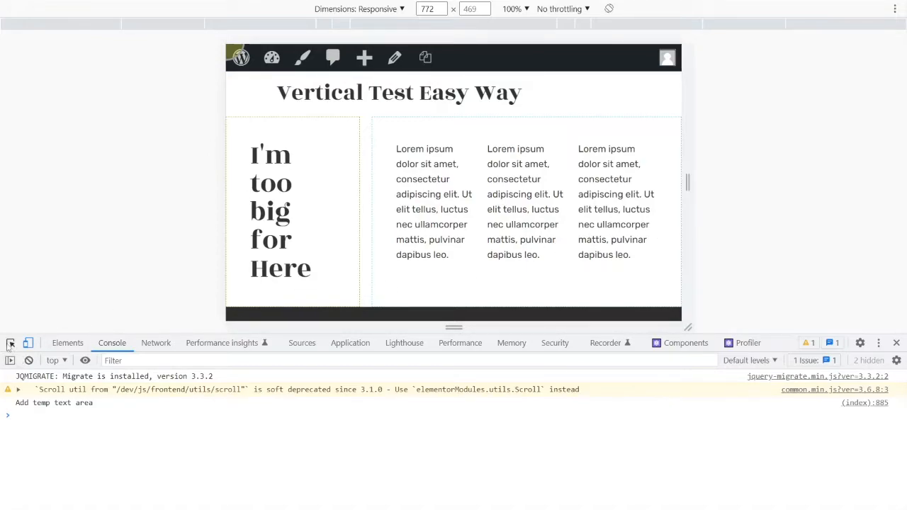
- Inspect the h2 heading and give it an inline transform: rotate(90deg)
click(292, 210)
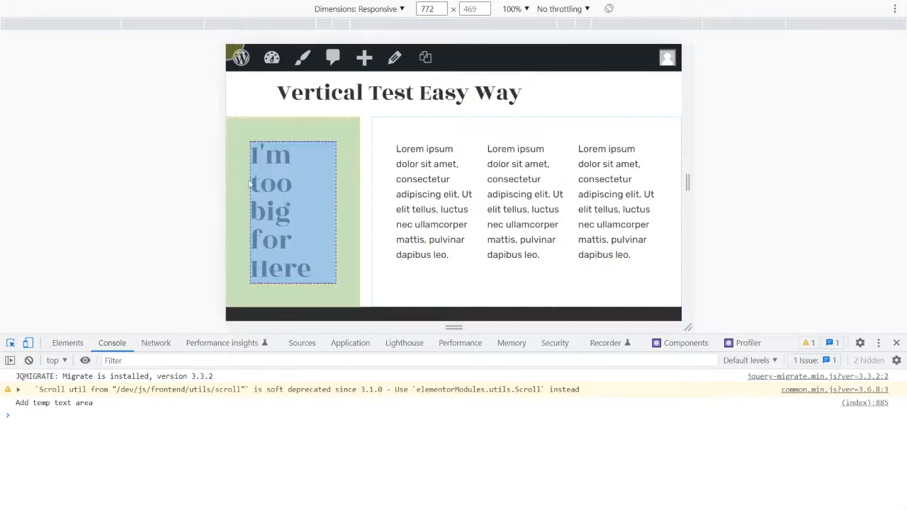
click(67, 342)
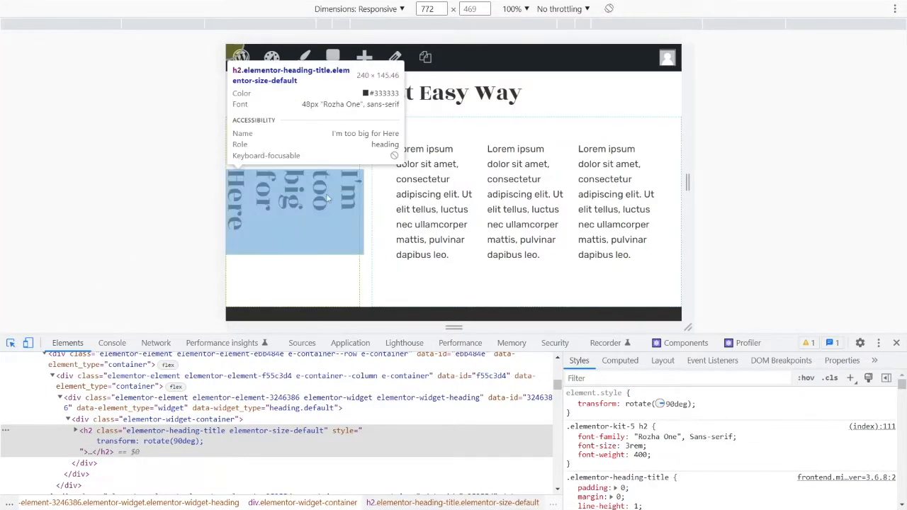
mouse_move(296, 234)
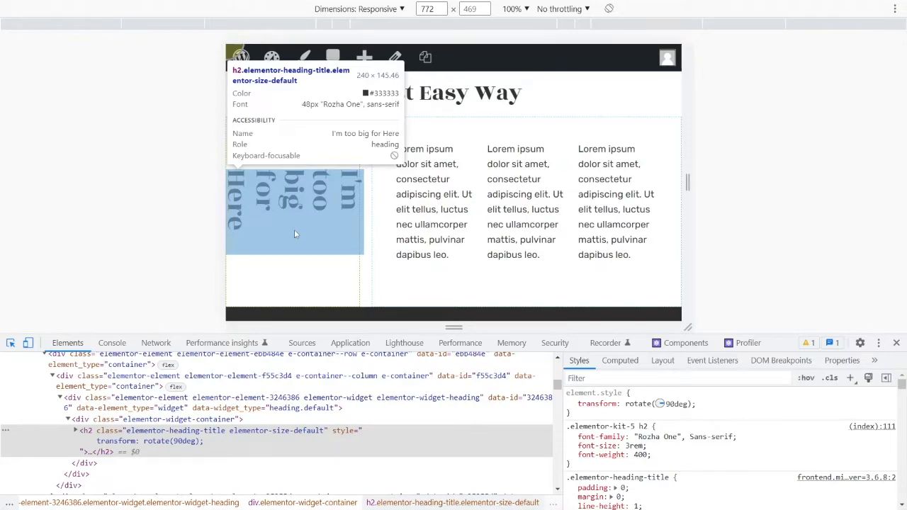
mouse_move(347, 227)
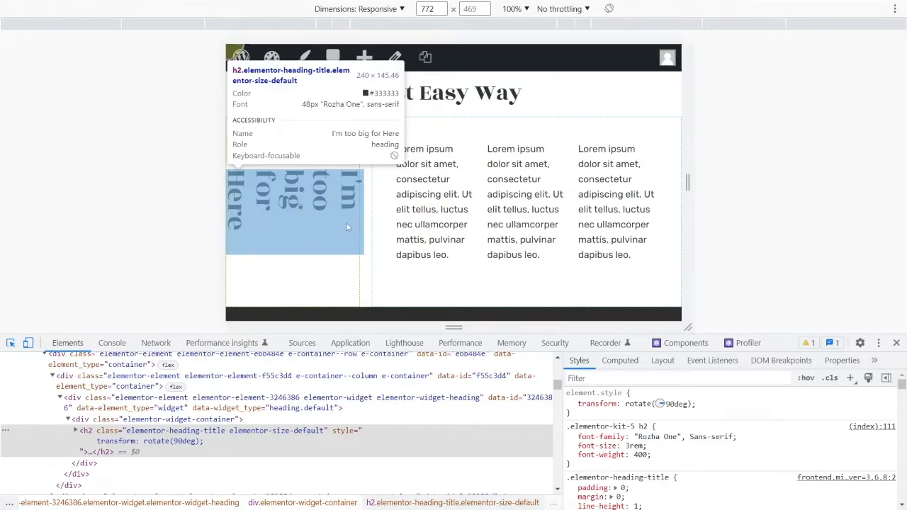
mouse_move(284, 266)
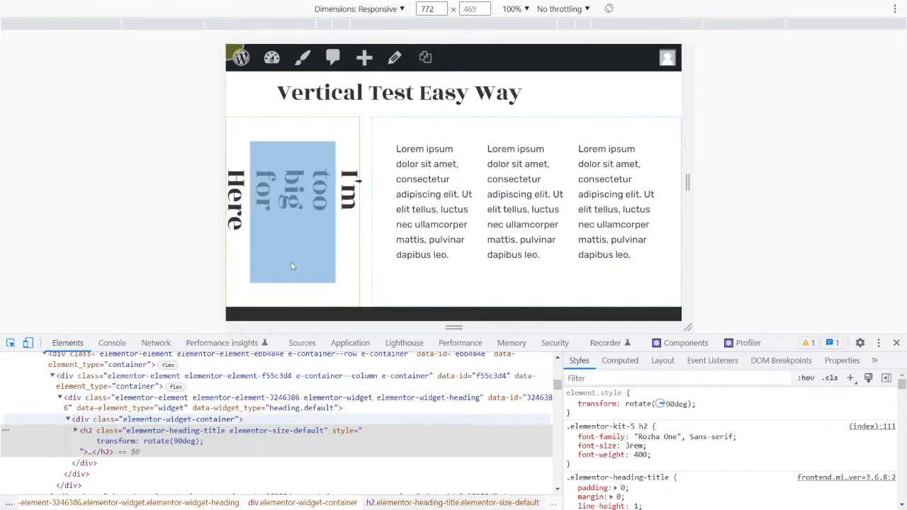
mouse_move(317, 205)
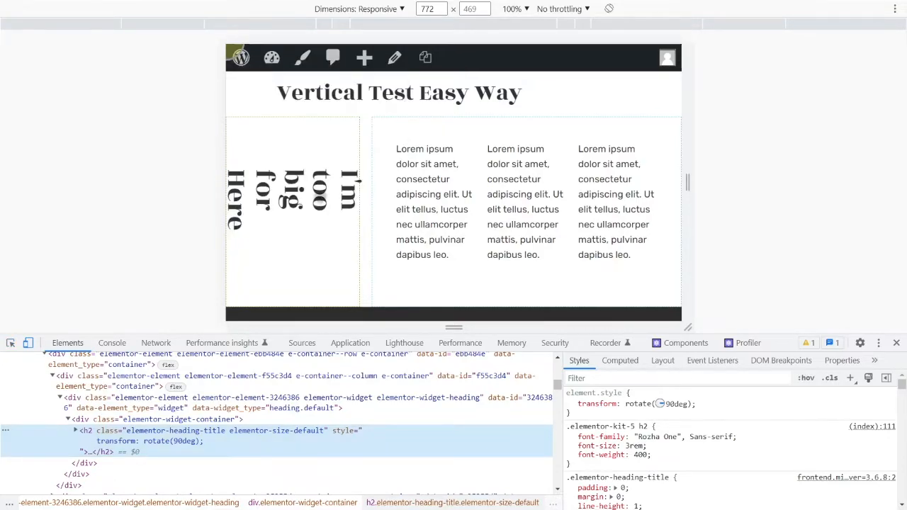
mouse_move(364, 195)
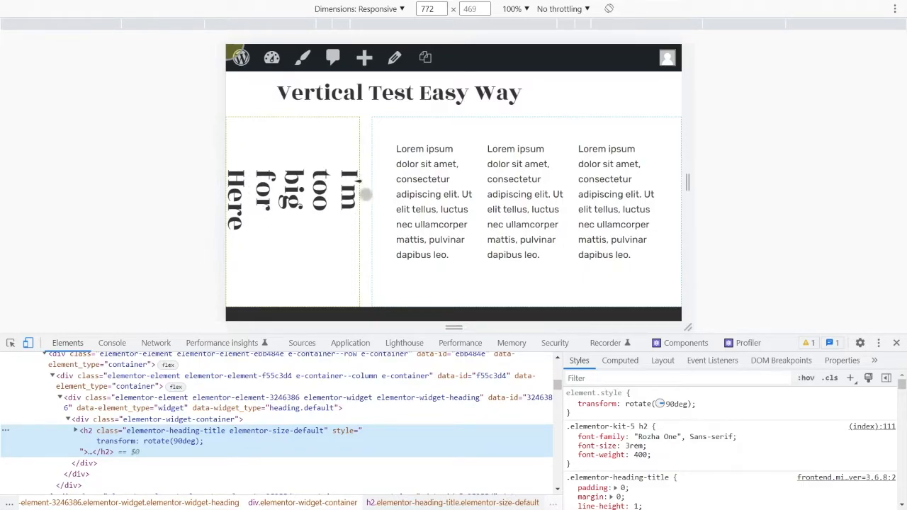
mouse_move(374, 201)
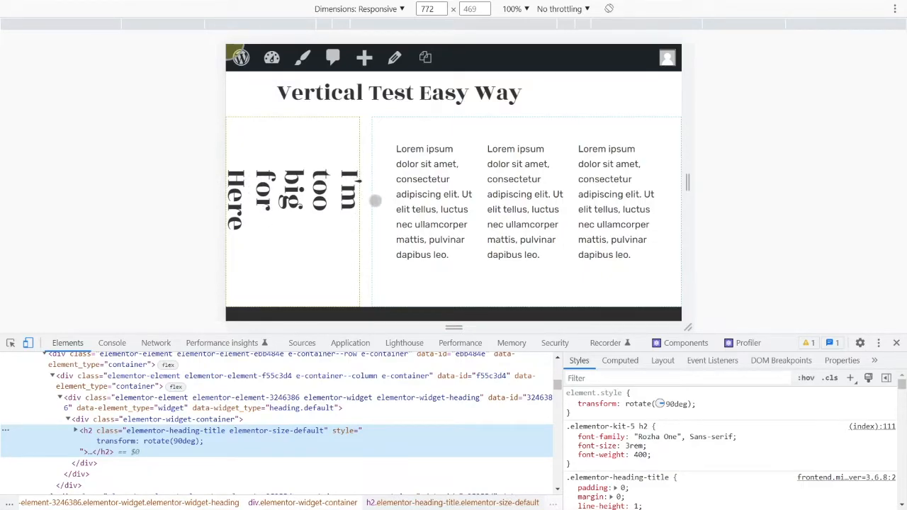
mouse_move(296, 167)
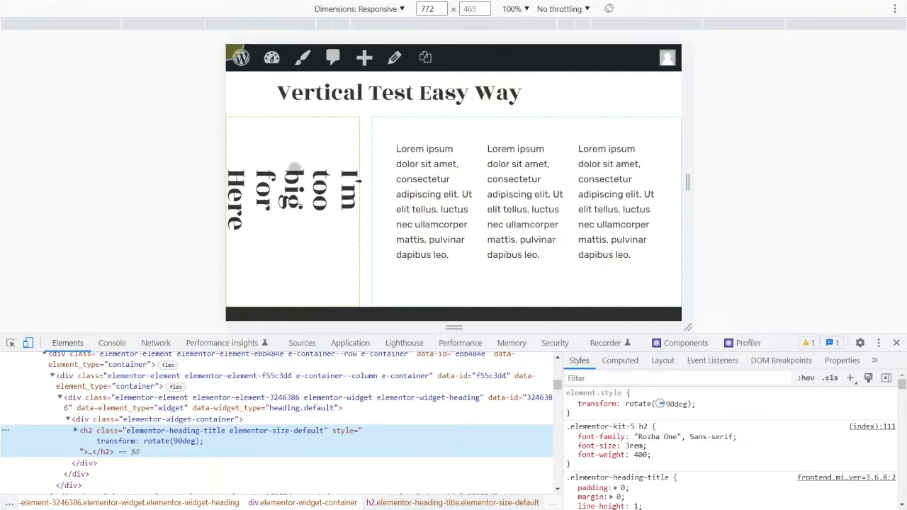
mouse_move(351, 212)
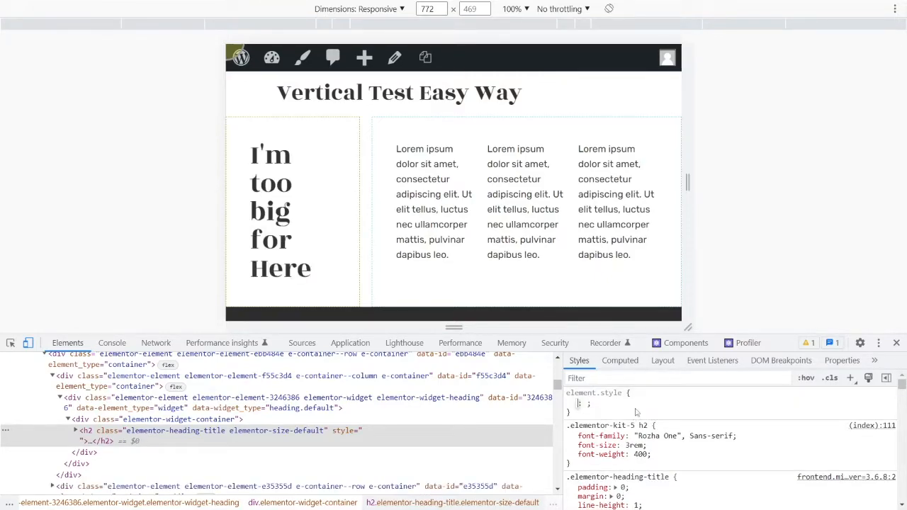
- Swap the heading's rotate transform for writing-mode: vertical-lr in element.style
text(width)
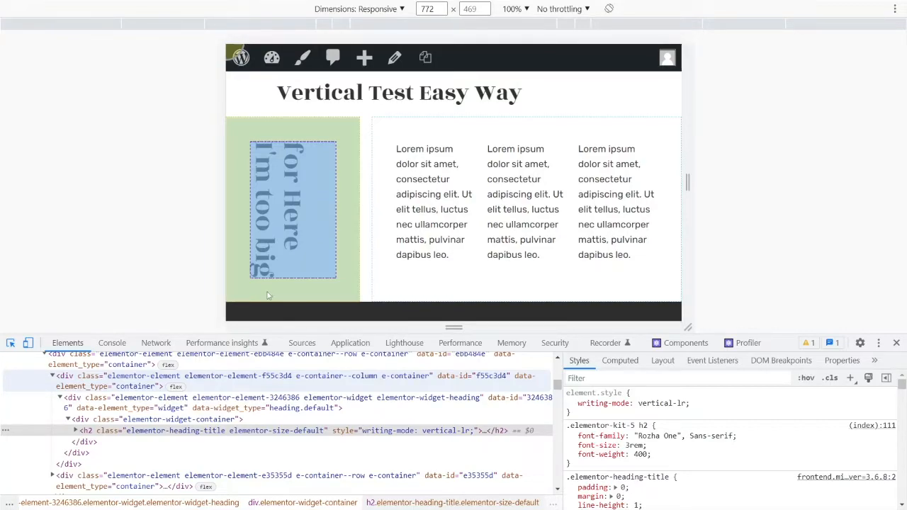
mouse_move(267, 292)
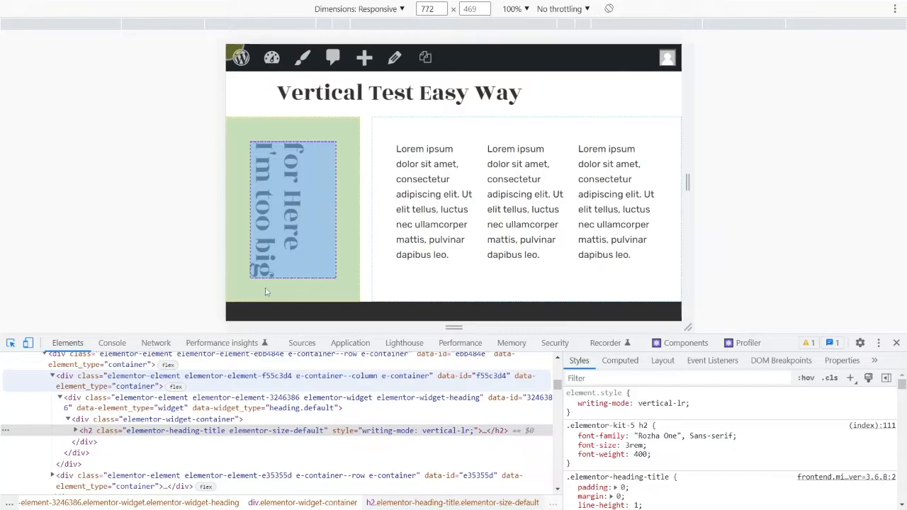
mouse_move(275, 288)
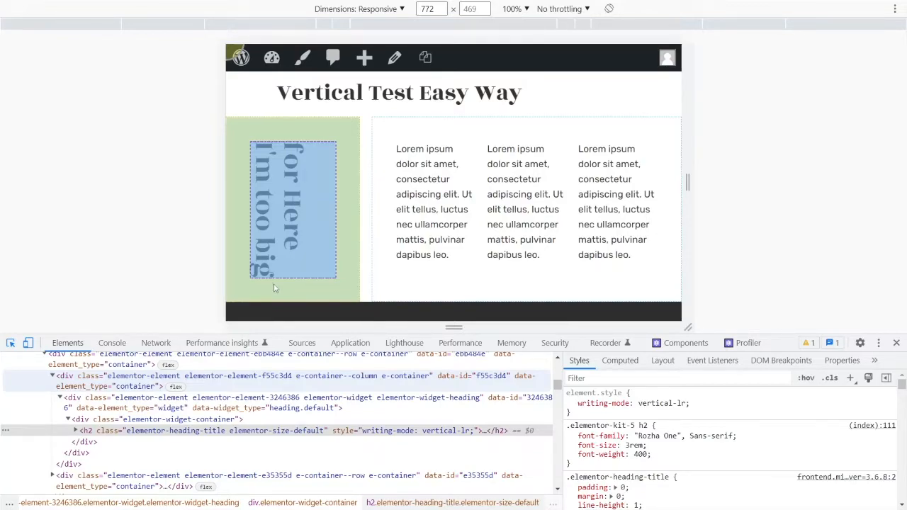
mouse_move(275, 285)
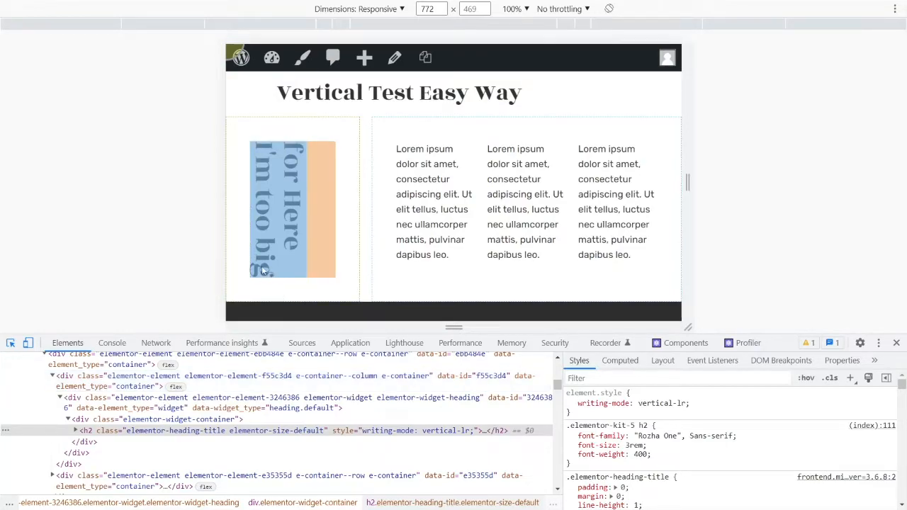
mouse_move(251, 207)
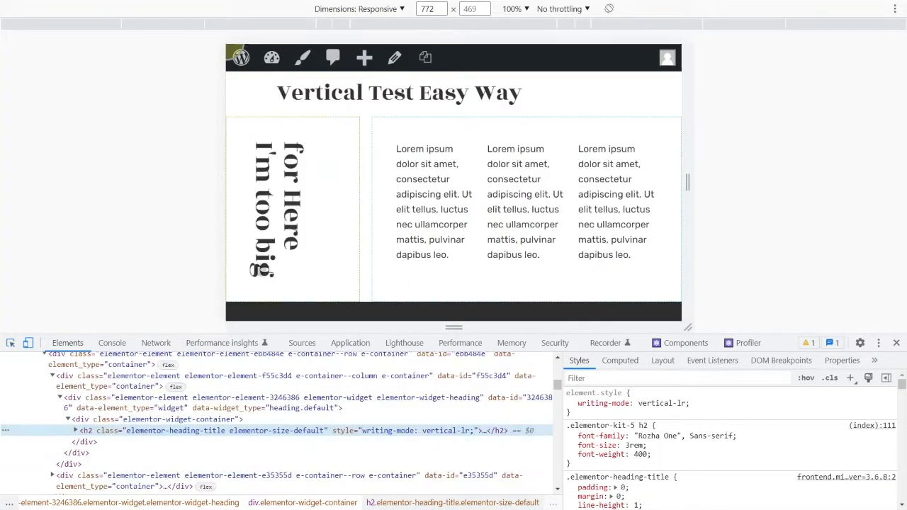
- Give div.elementor-widget-container display: flex, flex-direction: row and justify-content: center
click(177, 419)
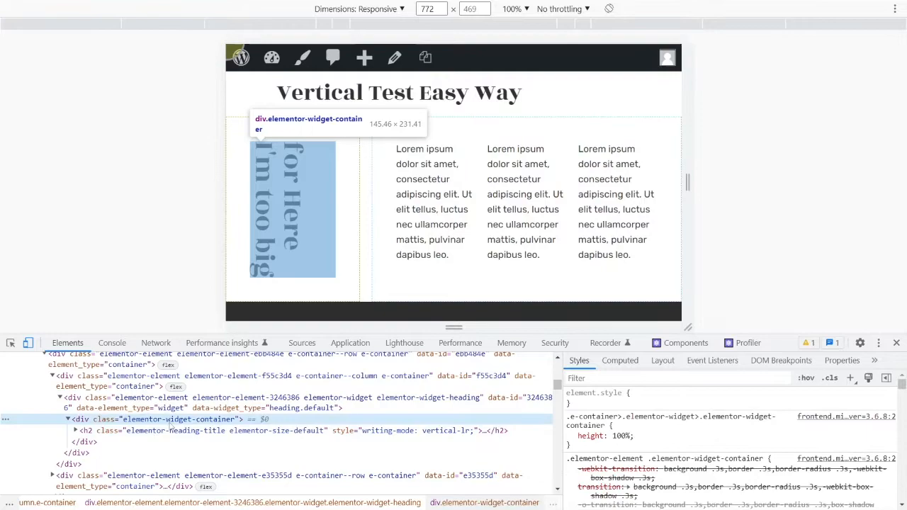
click(677, 378)
text(dis)
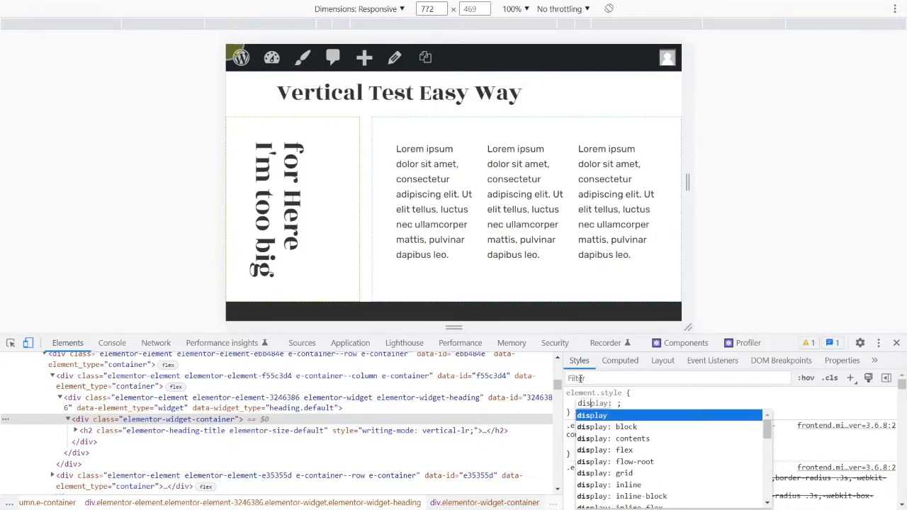
click(607, 450)
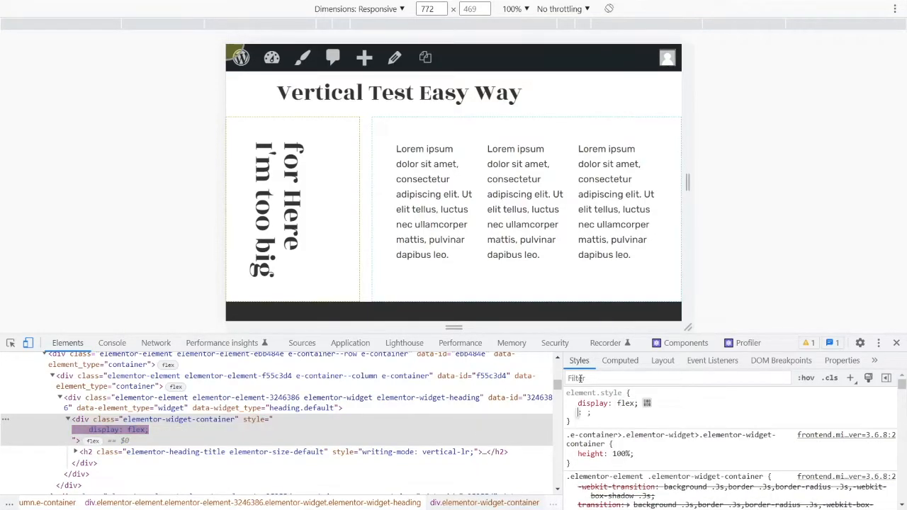
mouse_move(646, 403)
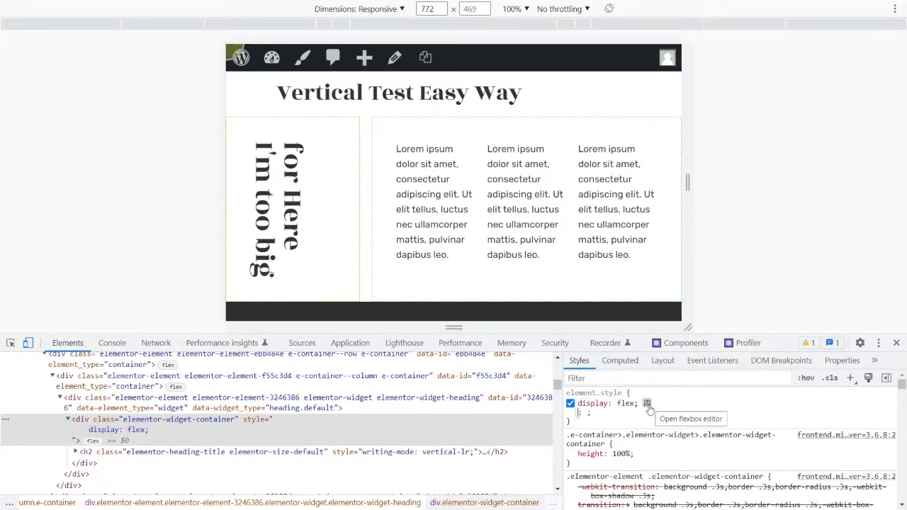
click(645, 403)
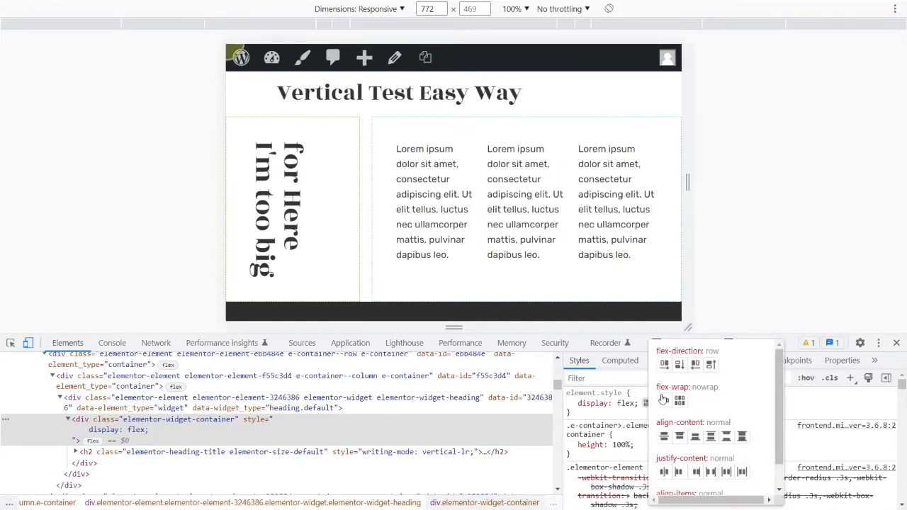
click(664, 364)
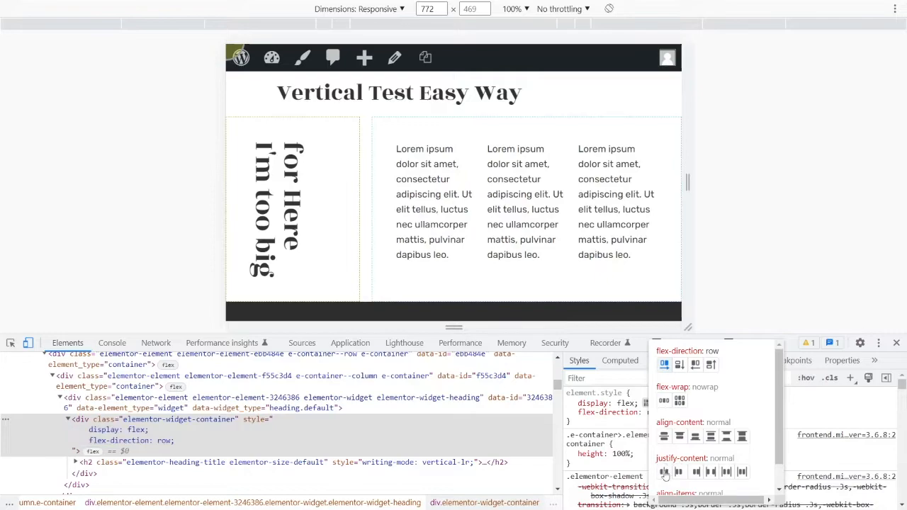
click(665, 472)
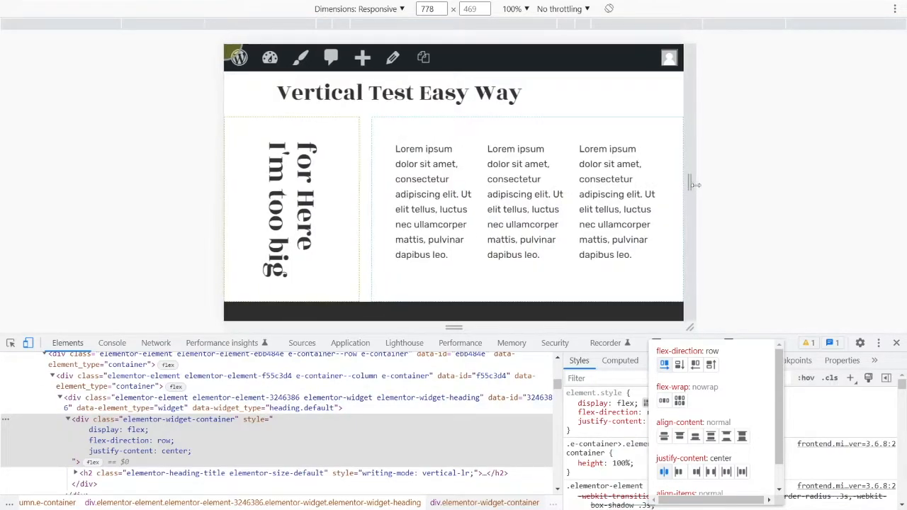
- Widen the responsive preview to 948 px and select the h2 heading
drag(693, 185, 850, 185)
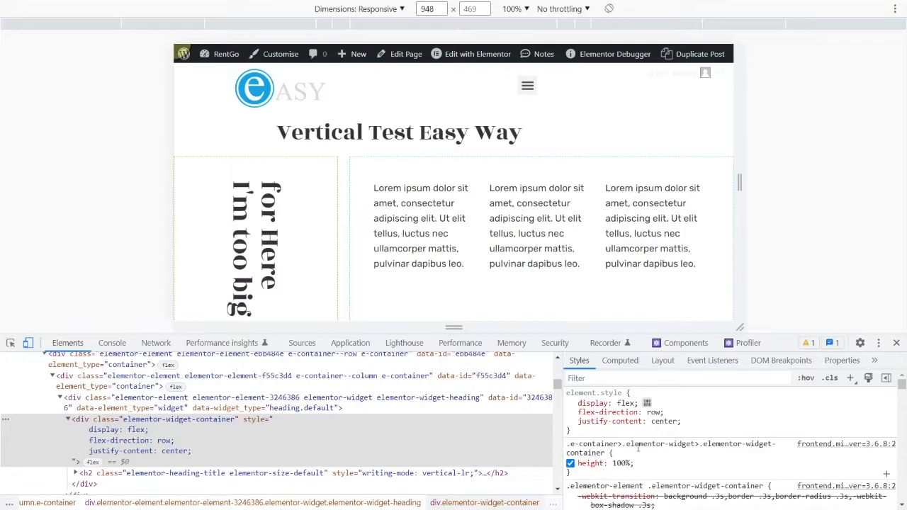
click(291, 473)
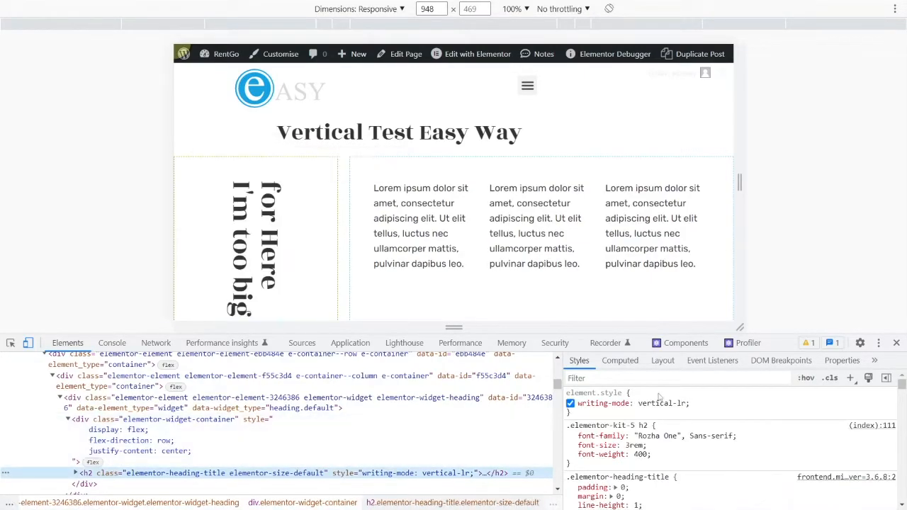
click(571, 404)
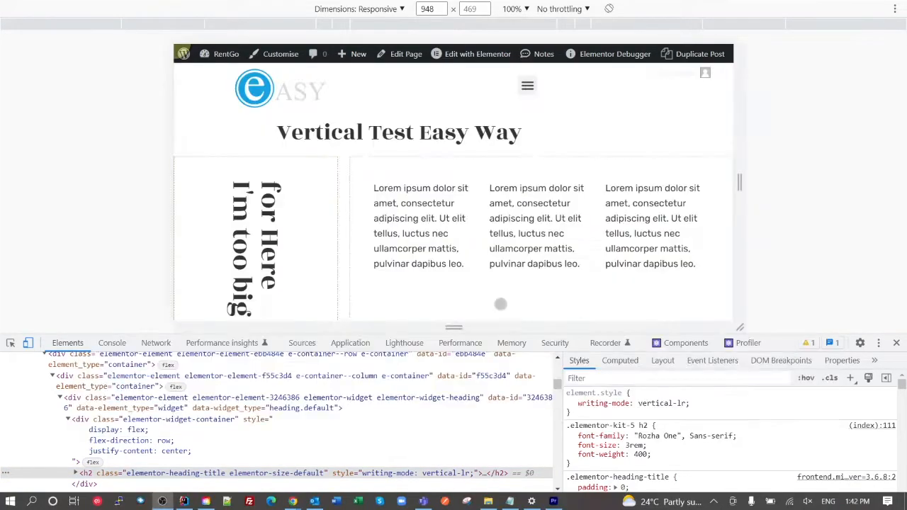
key(alt+tab)
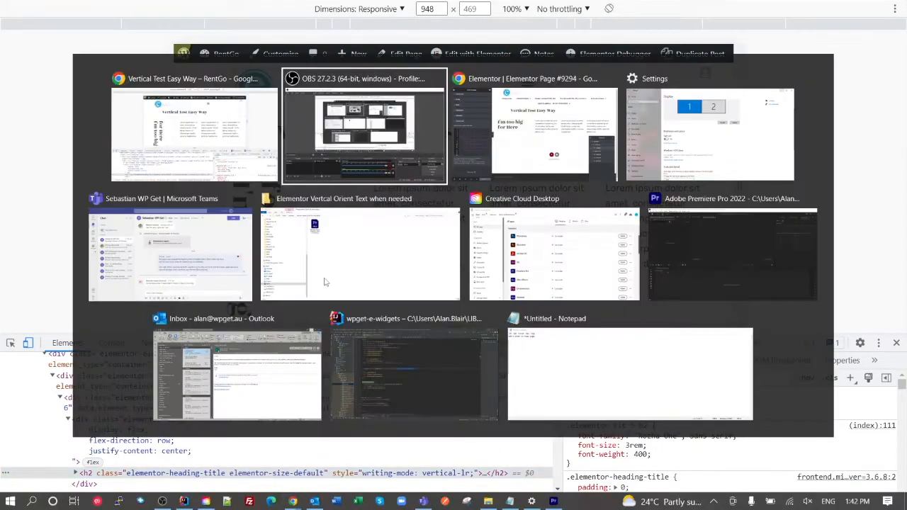
click(540, 128)
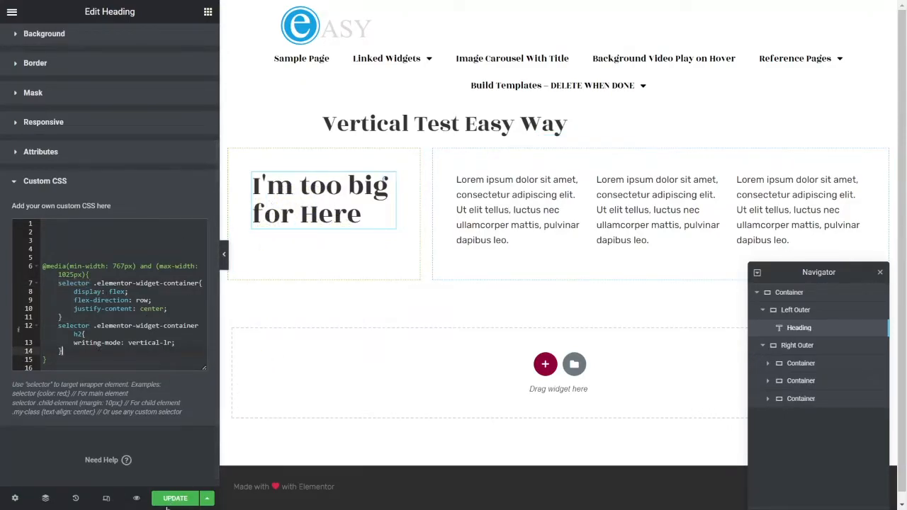
click(175, 498)
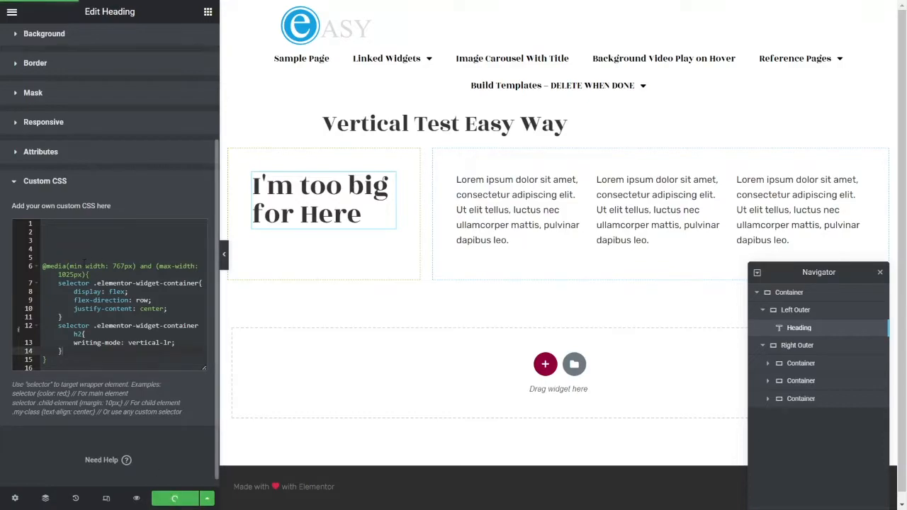